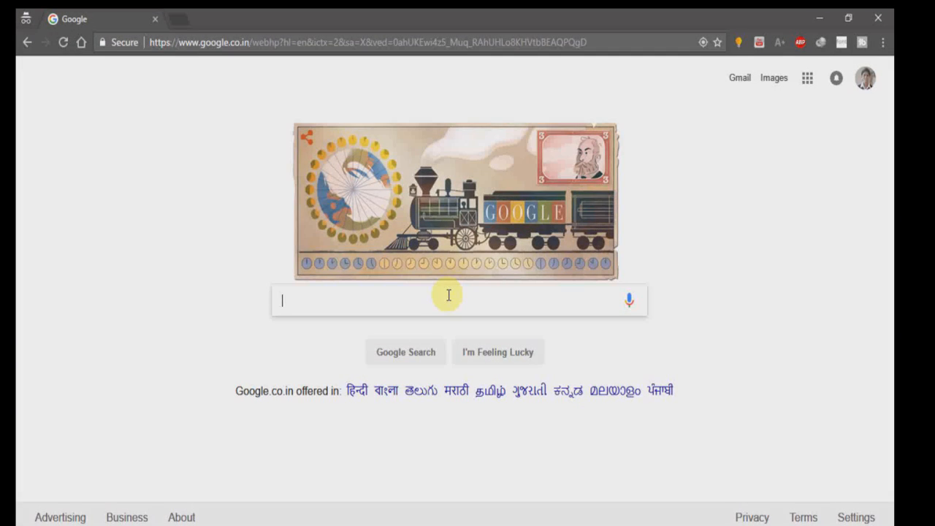
Search Google for 'cpu z'.
type("cpu z")
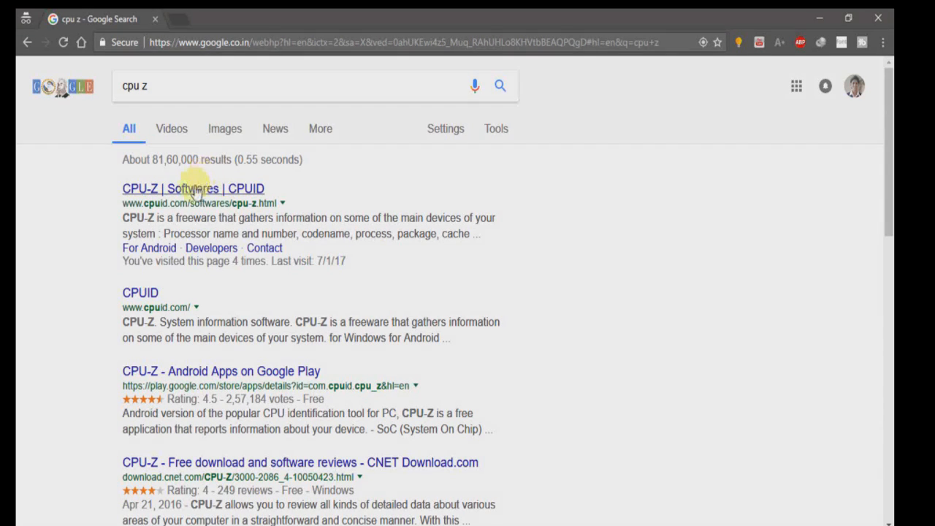
Download the English CPU-Z setup (cpu-z_1.78-en.exe) from the CPUID CPU-Z page.
left_click(192, 189)
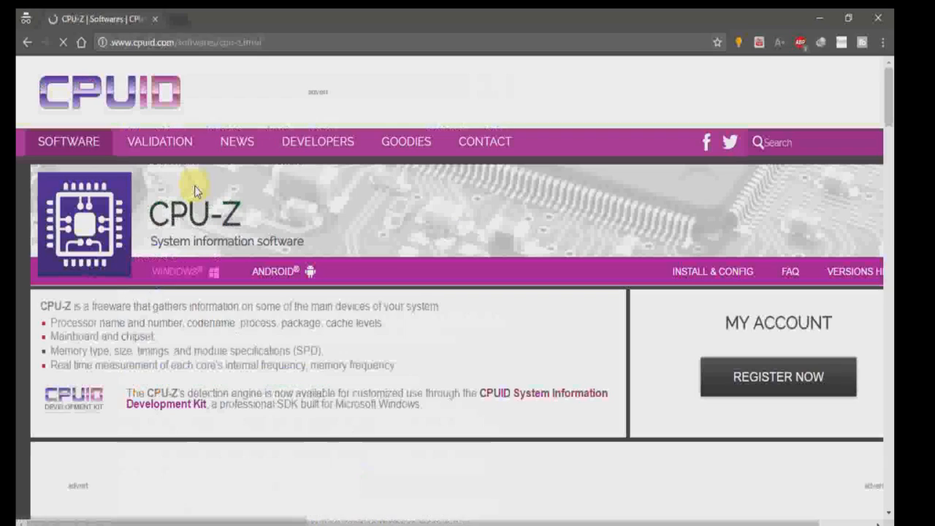
scroll("down", 3)
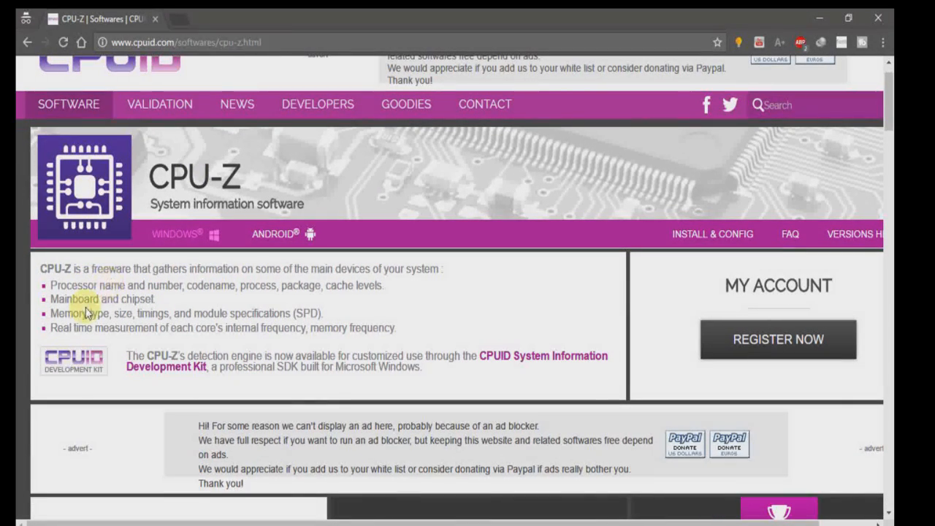
mouse_move(311, 313)
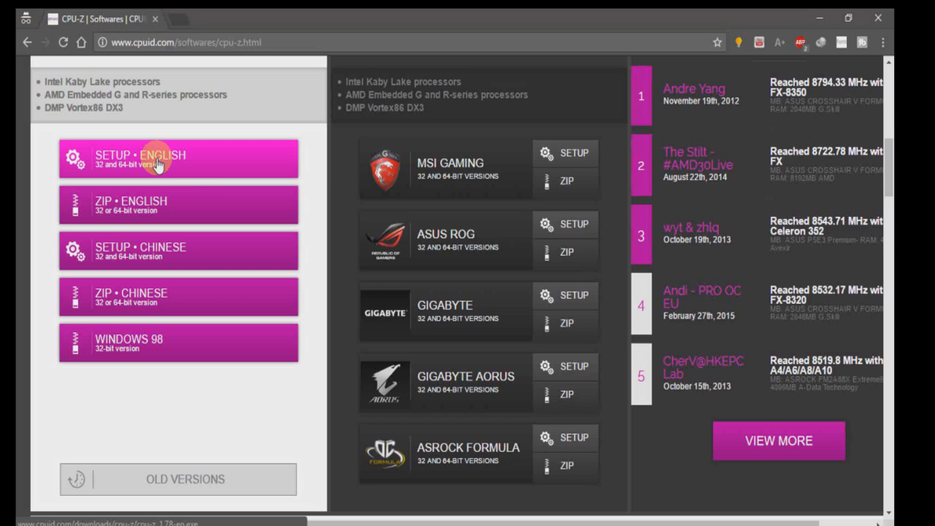
left_click(160, 158)
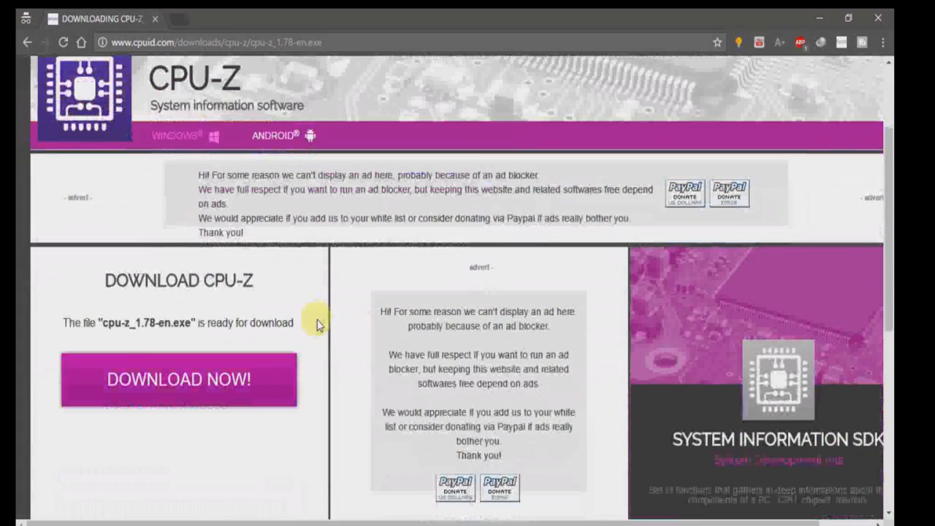
left_click(178, 378)
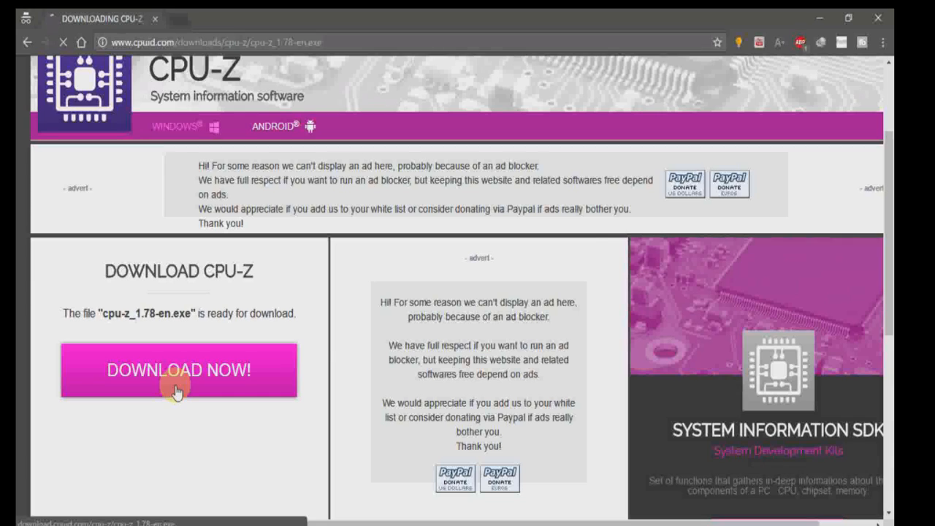
Run the CPU-Z installer, accept the license and keep the default install folder.
left_click(178, 371)
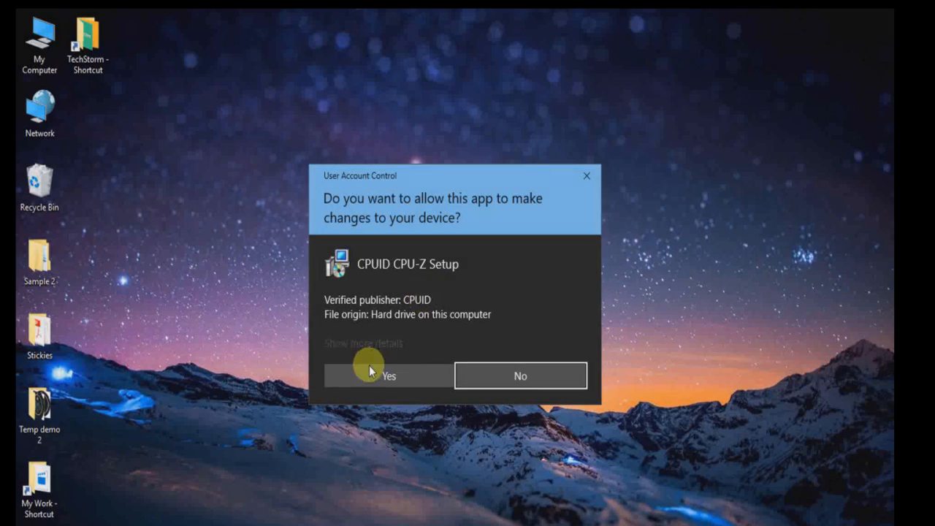
left_click(388, 375)
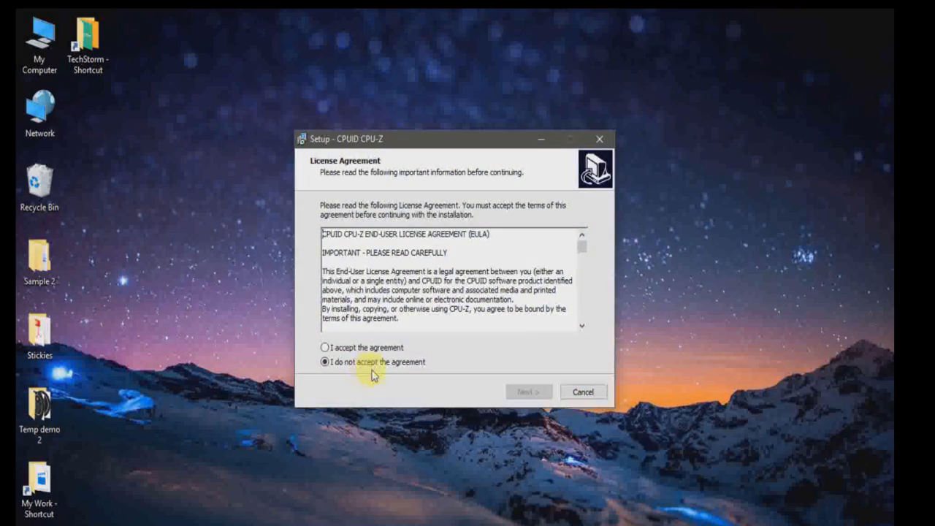
left_click(528, 392)
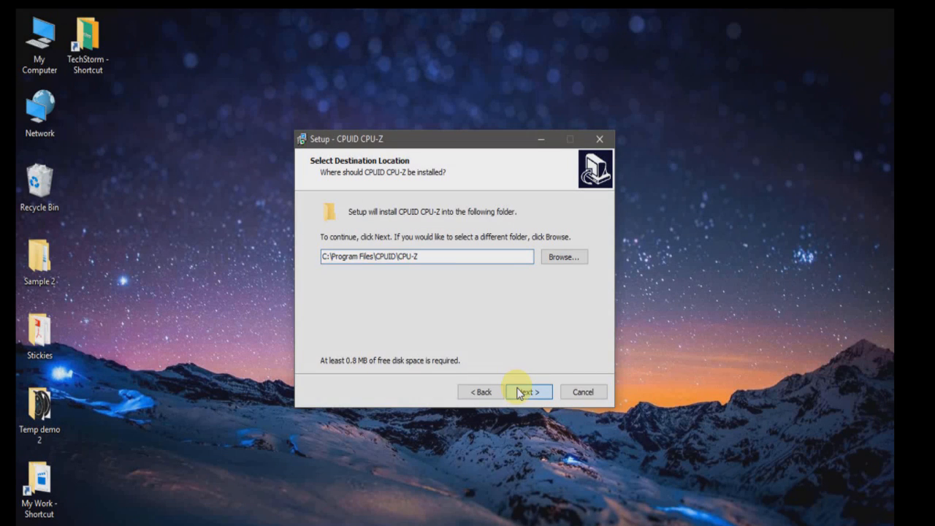
left_click(528, 391)
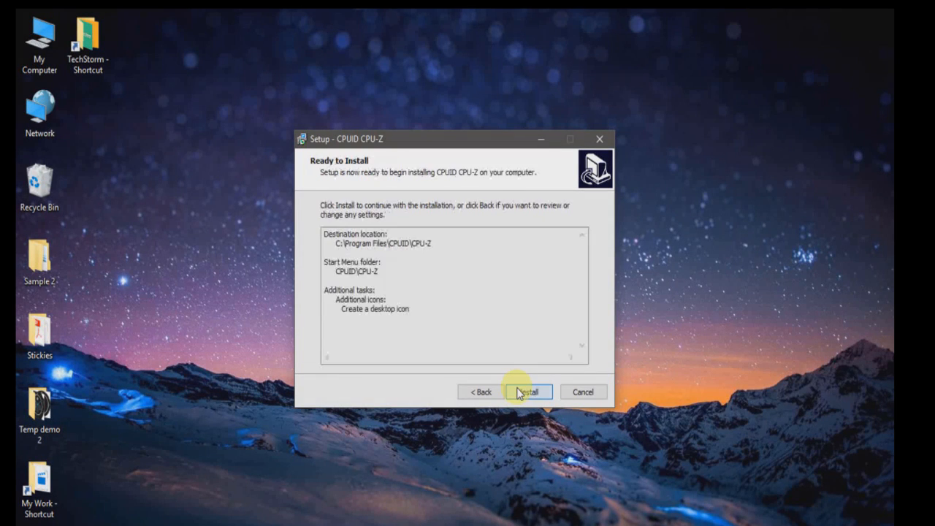
Install CPU-Z and finish setup without viewing the readme.
left_click(529, 392)
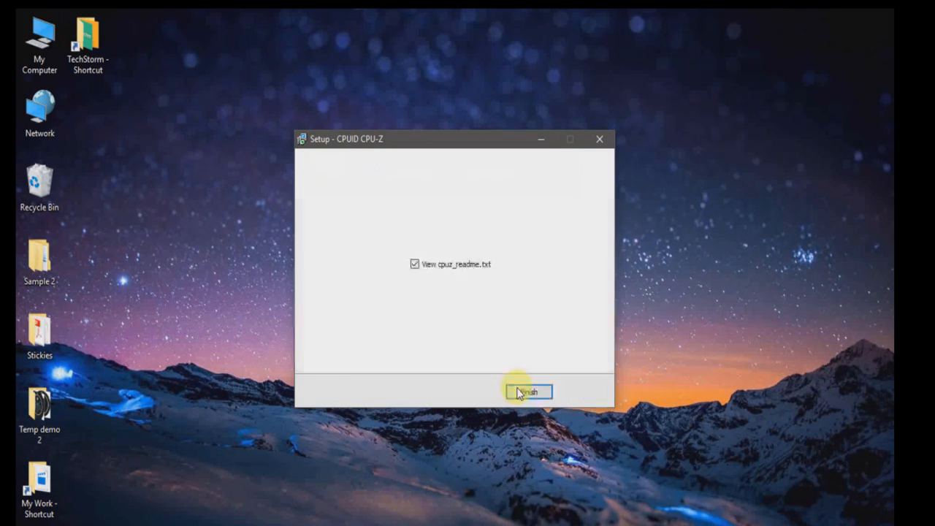
left_click(414, 263)
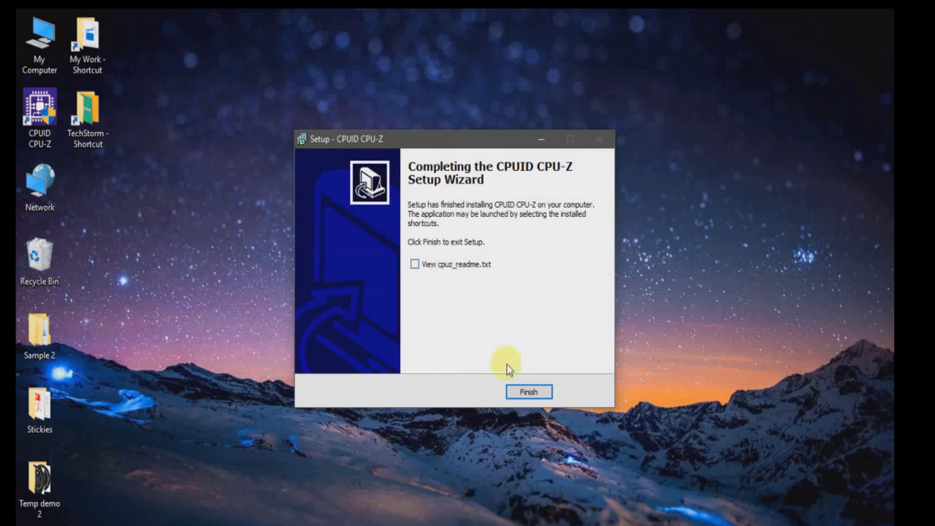
left_click(528, 391)
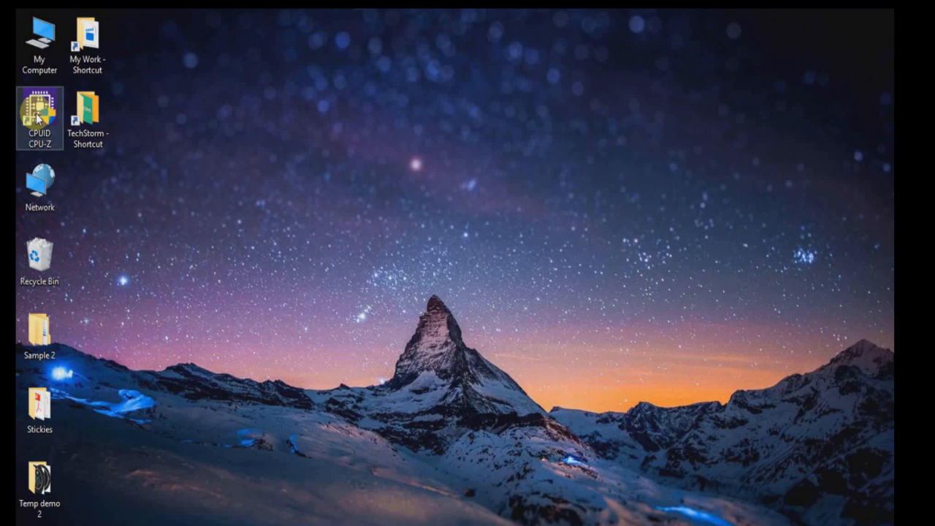
Launch CPU-Z from its desktop icon, allowing it through User Account Control.
double_click(40, 115)
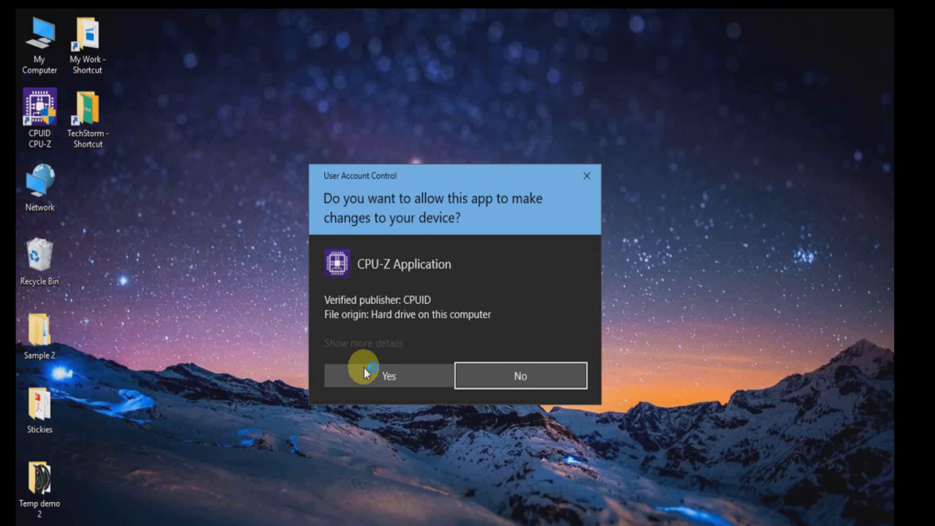
left_click(388, 375)
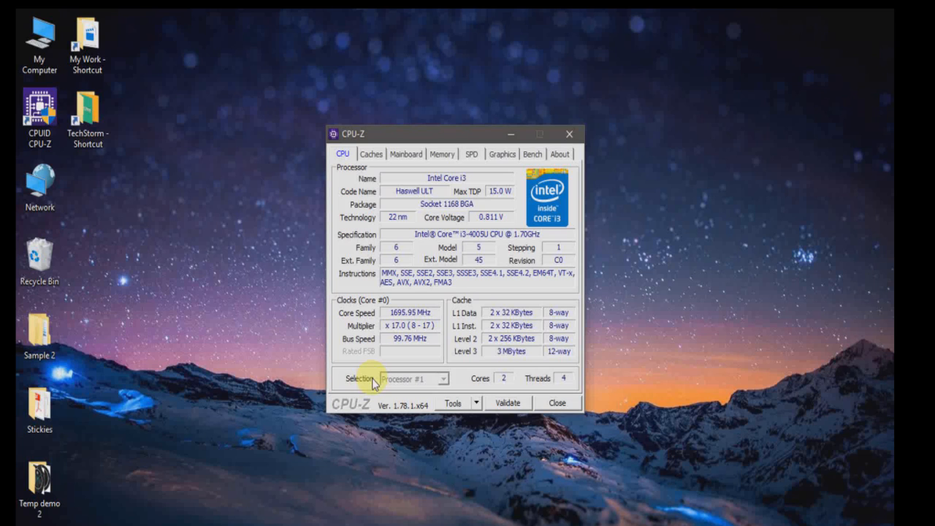
mouse_move(545, 226)
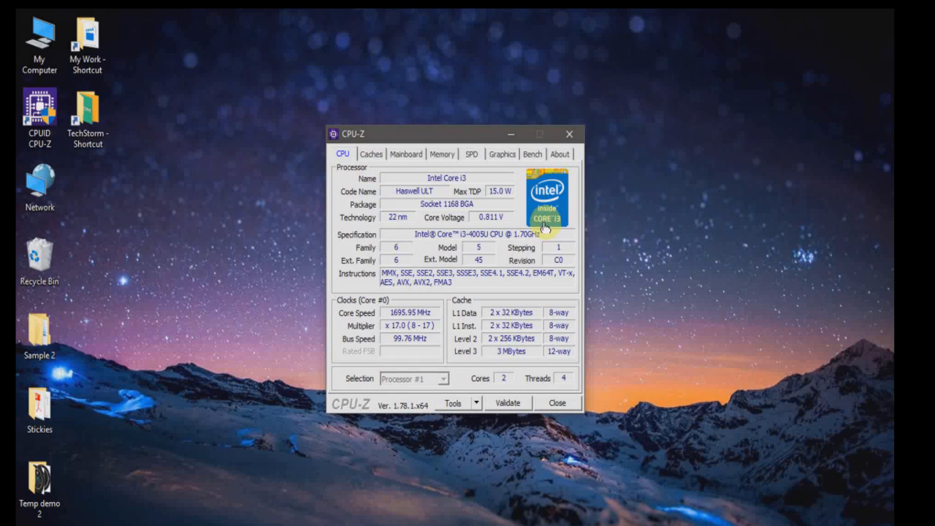
mouse_move(413, 219)
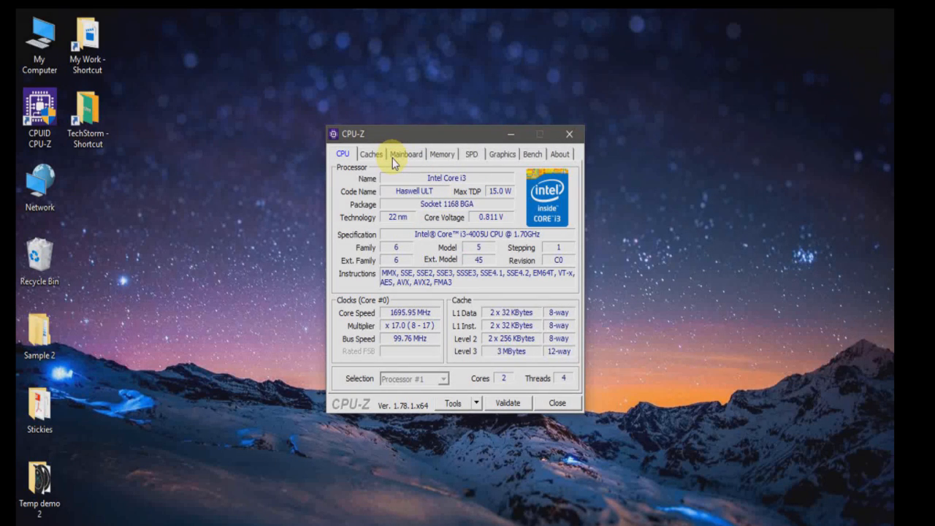
mouse_move(442, 154)
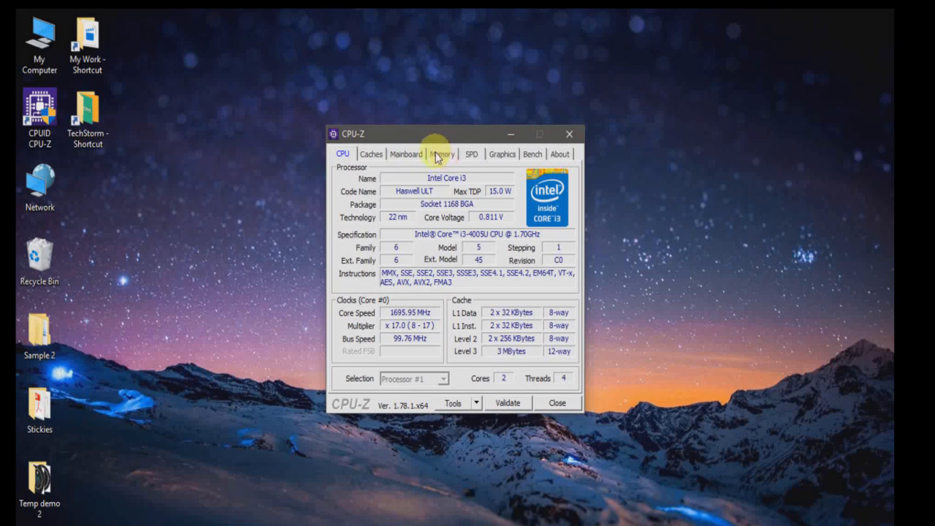
Show the Memory tab: 8 GB dual-channel DDR3 at 798.1 MHz, CL11.
left_click(441, 154)
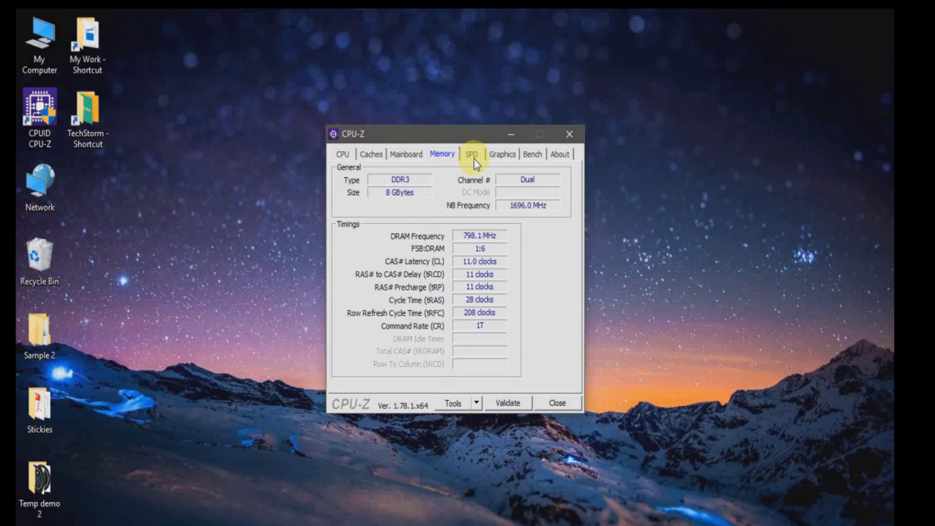
Show the SPD tab for the 4 GB Samsung DDR3 PC3-12800 module.
left_click(472, 154)
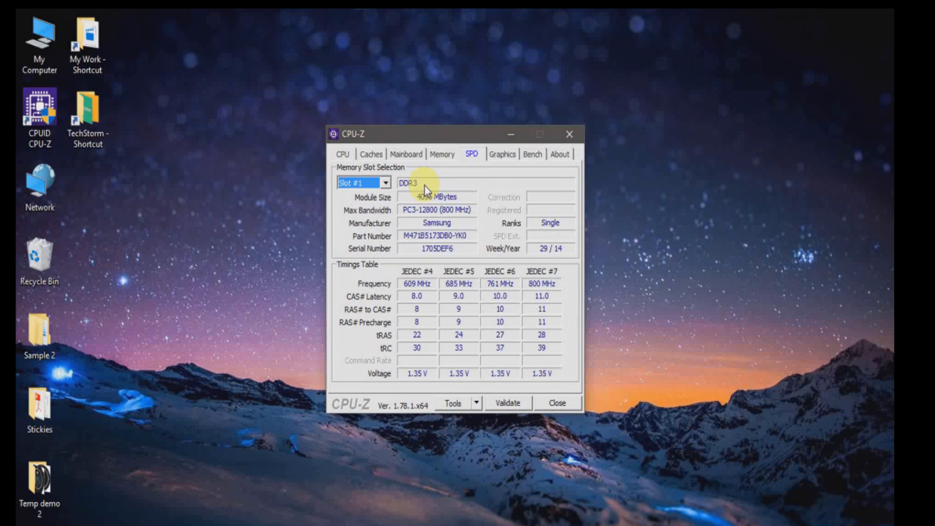
mouse_move(449, 219)
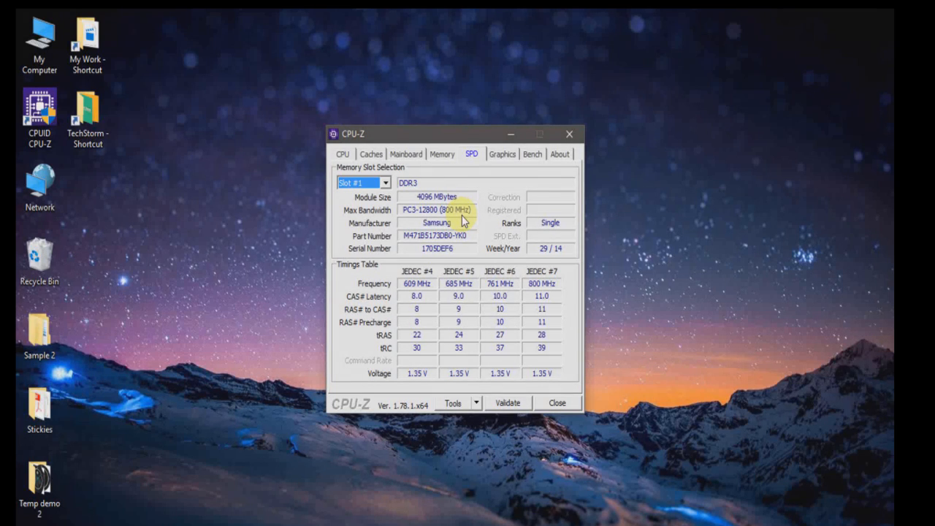
mouse_move(373, 293)
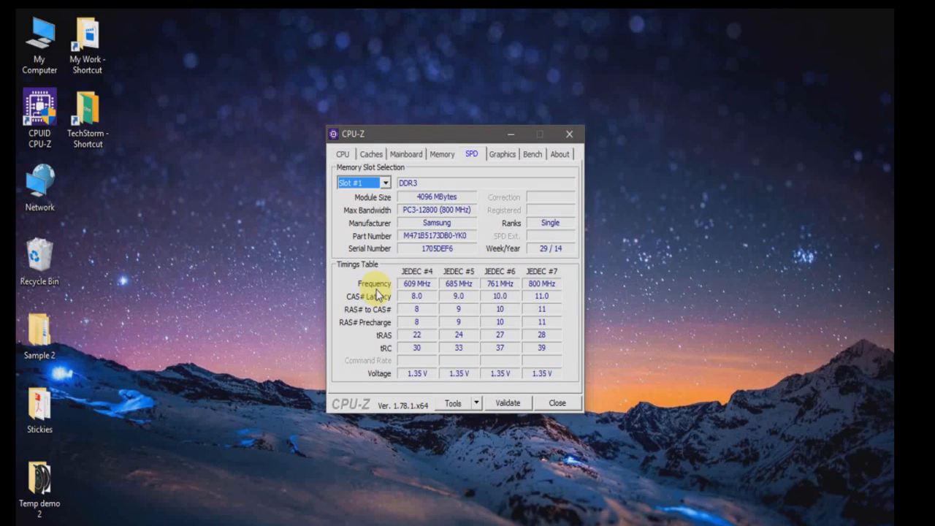
mouse_move(380, 378)
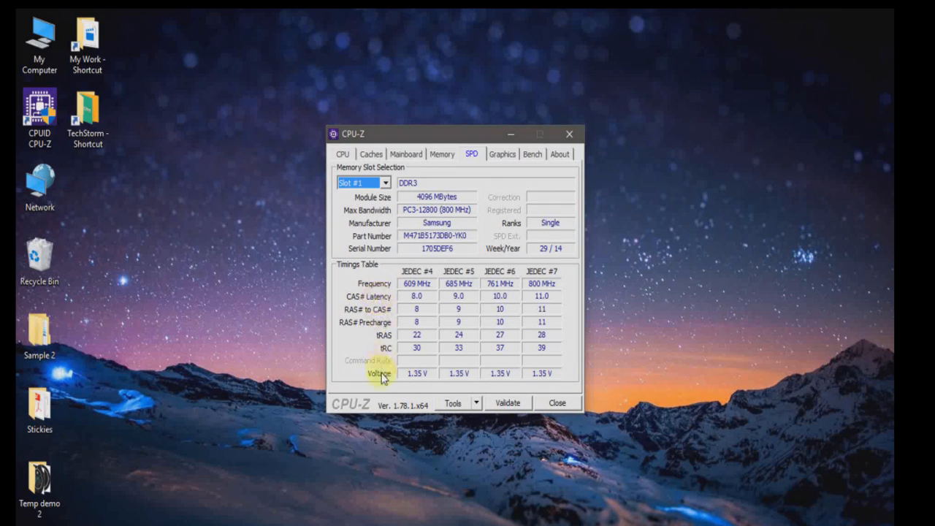
mouse_move(384, 285)
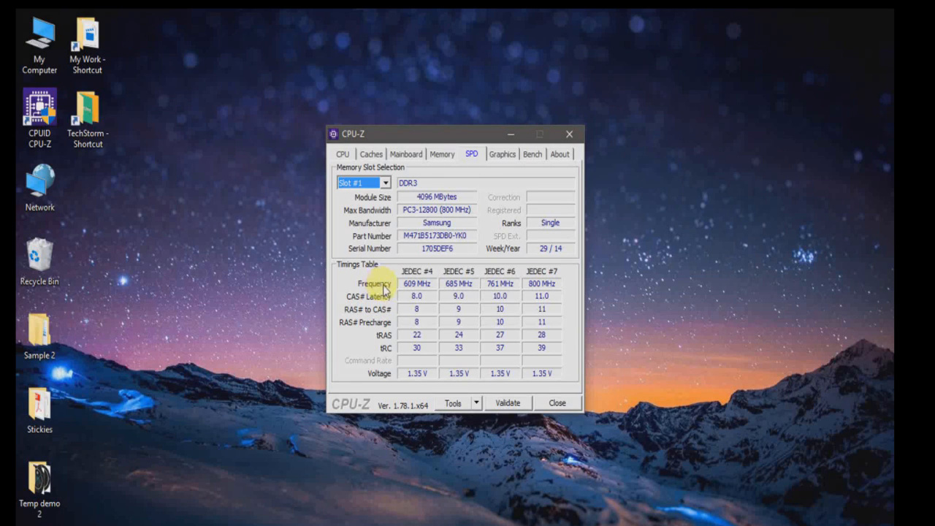
mouse_move(382, 291)
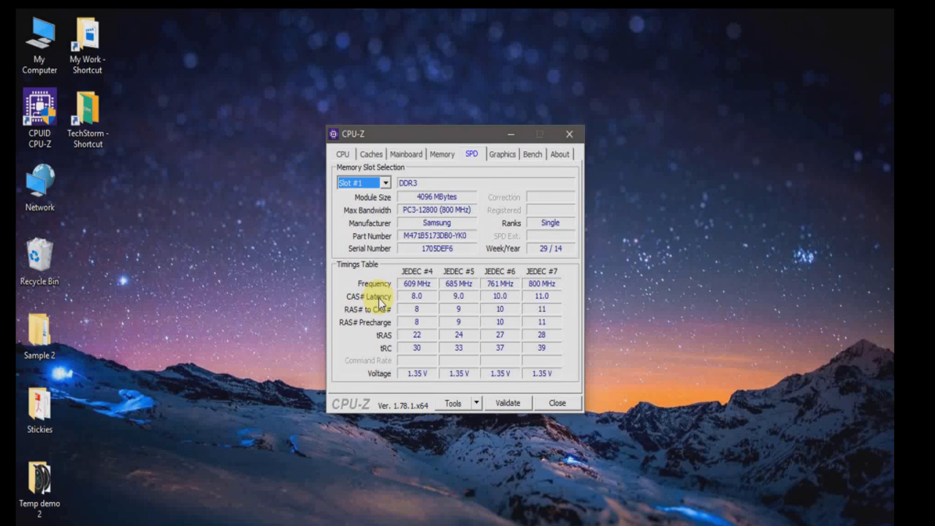
mouse_move(378, 378)
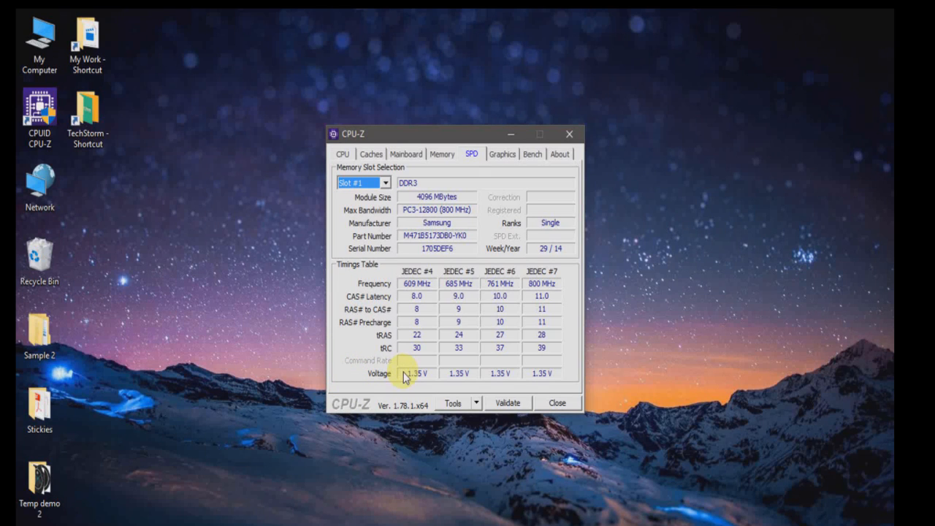
mouse_move(386, 419)
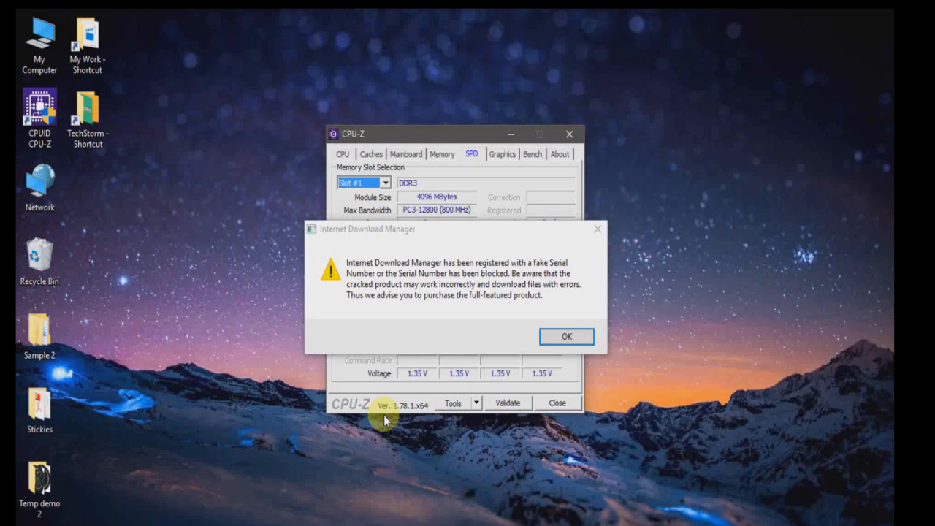
Dismiss the Internet Download Manager warning to reveal the SPD timing table.
left_click(566, 336)
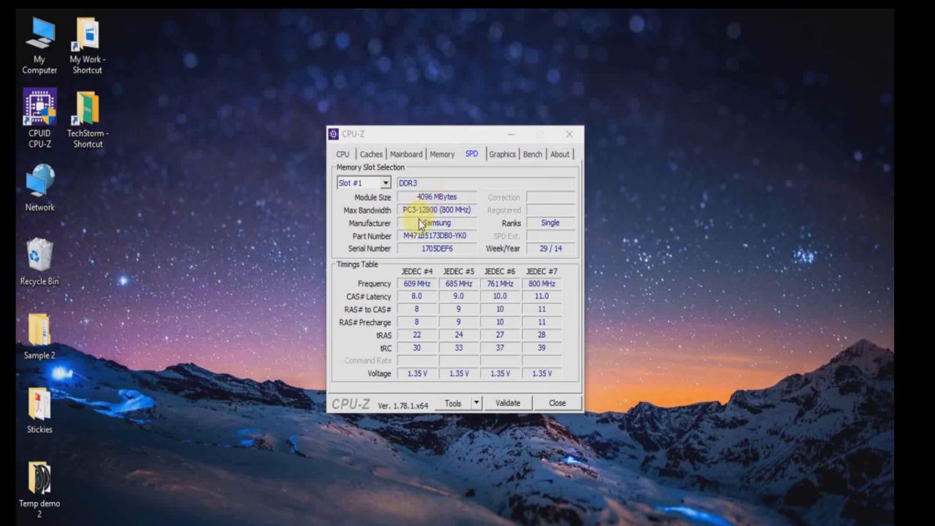
mouse_move(474, 307)
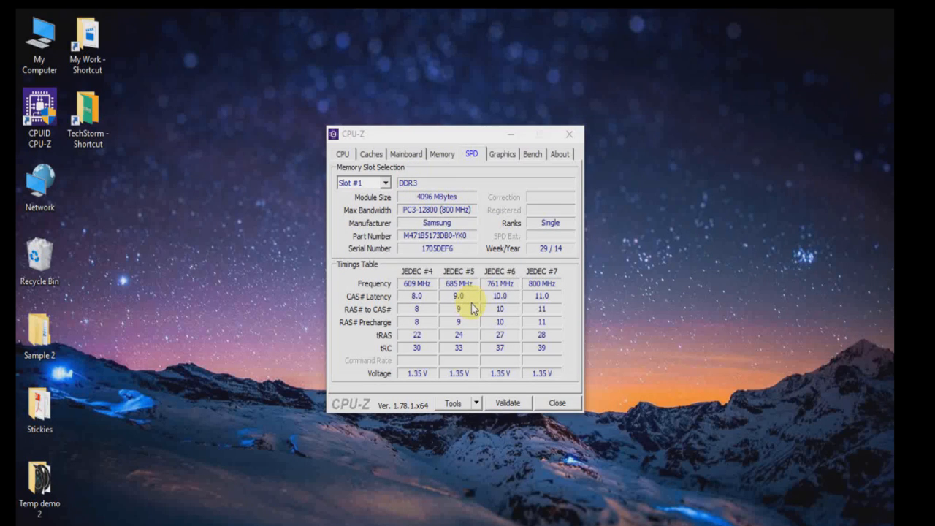
mouse_move(413, 347)
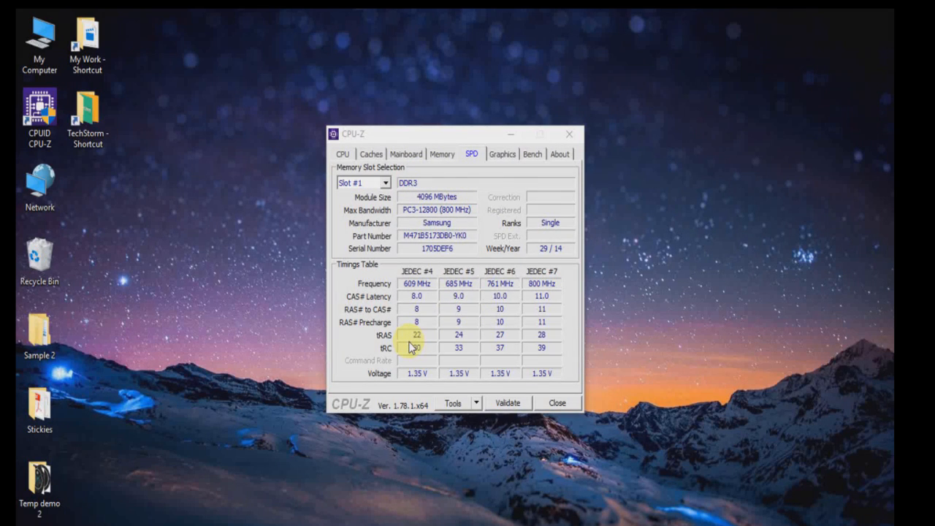